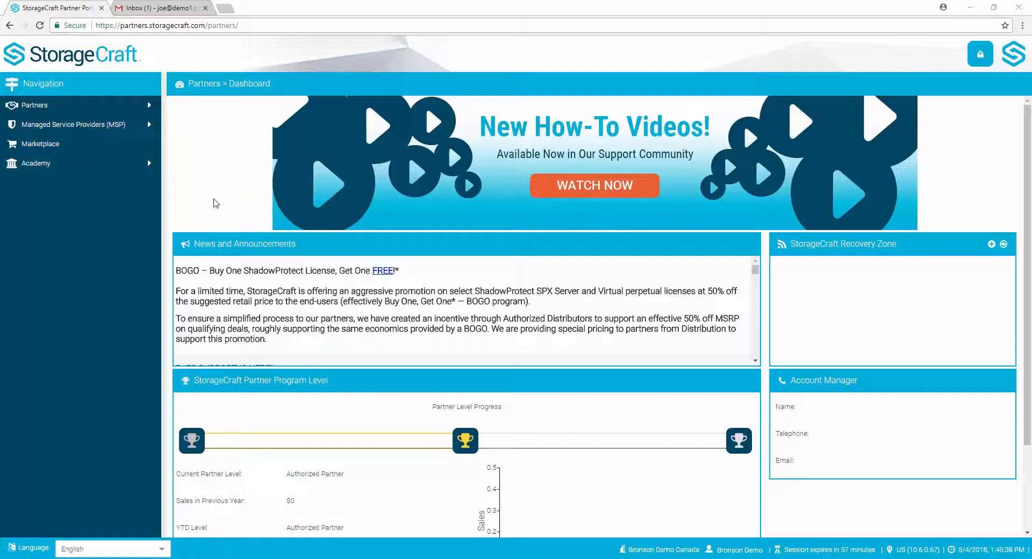
Switch to the Gmail Inbox tab showing the single StorageCraft test email
left_click(158, 7)
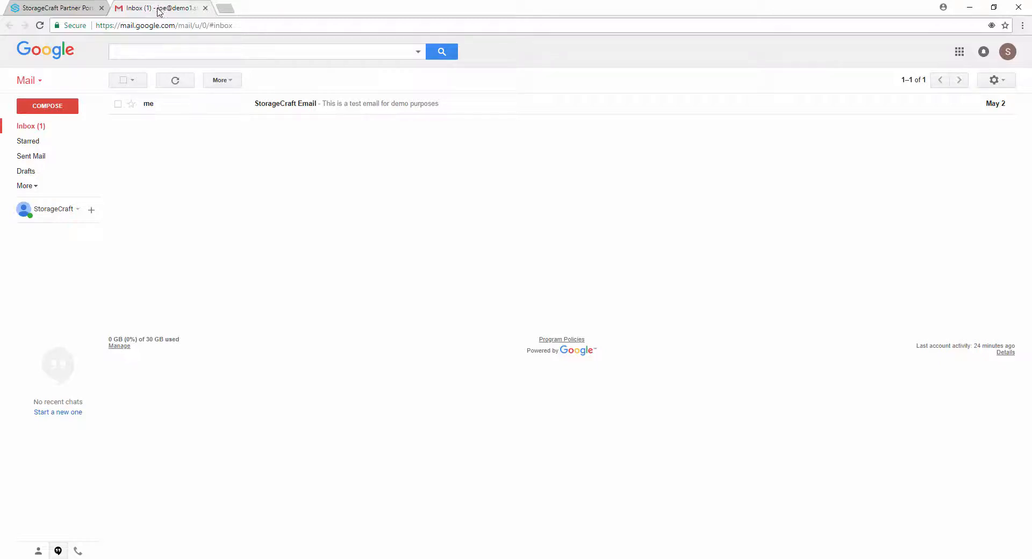
mouse_move(60, 7)
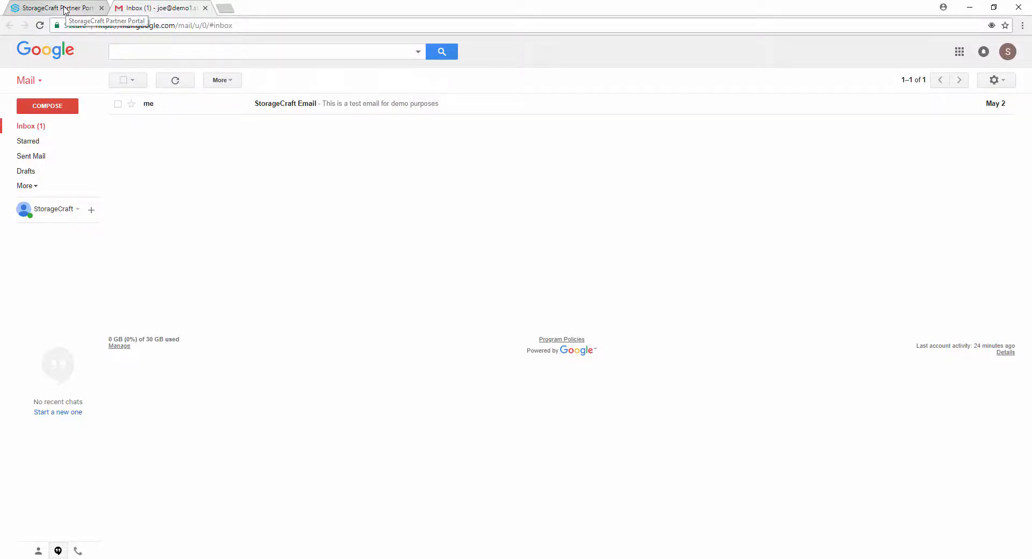
Create a new Cloud Backup account named 'G Suite Demo' from the partner dashboard
left_click(56, 7)
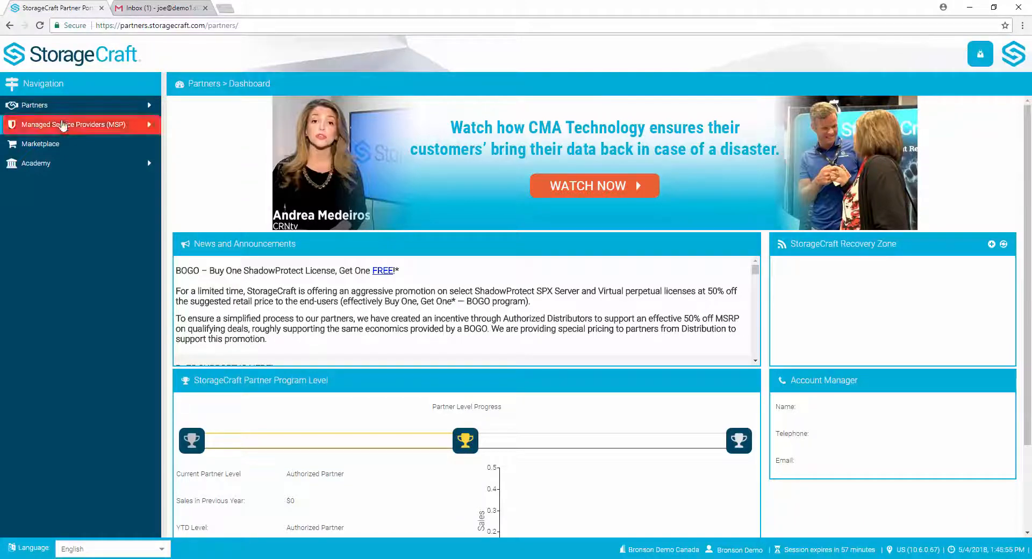
left_click(73, 124)
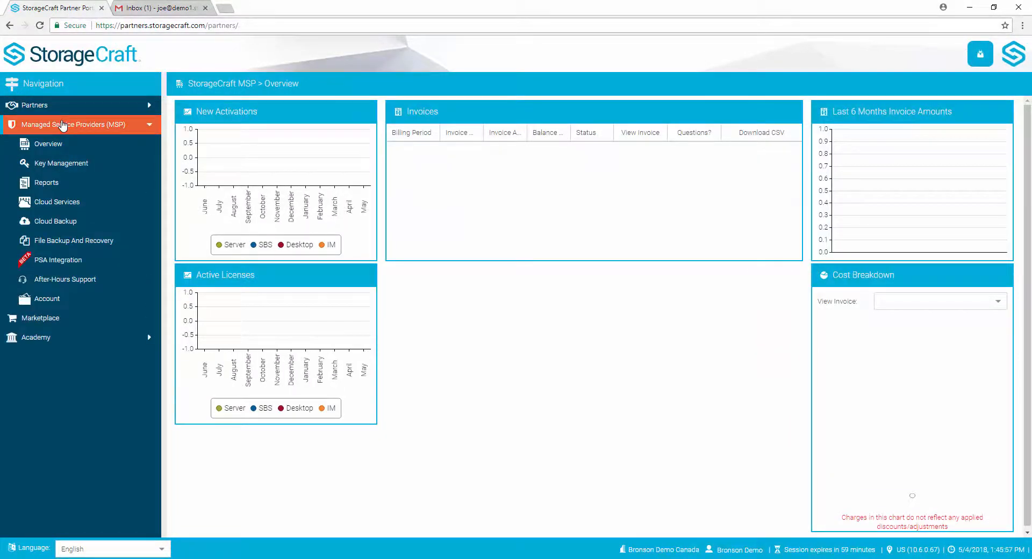
left_click(55, 221)
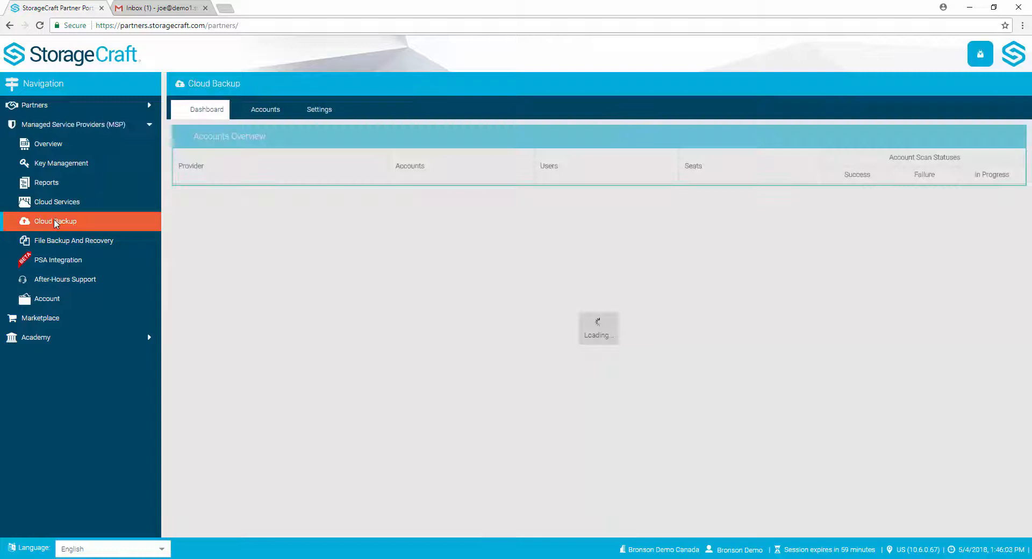
left_click(265, 109)
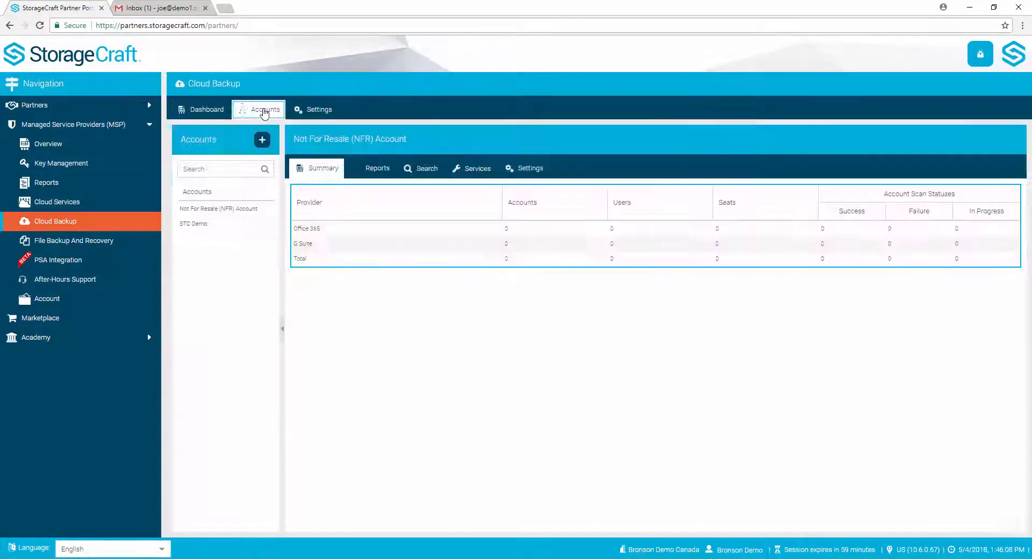
left_click(262, 140)
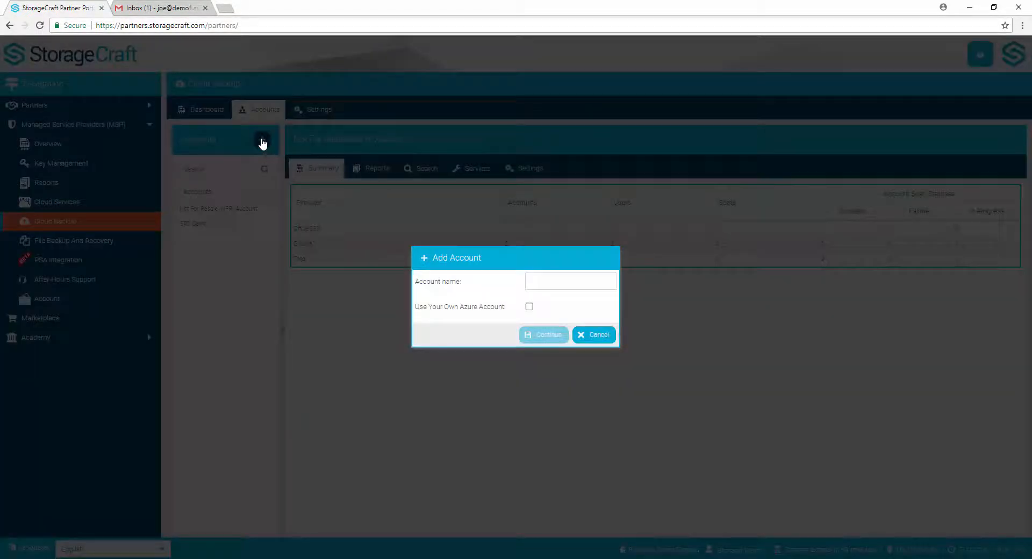
left_click(570, 281)
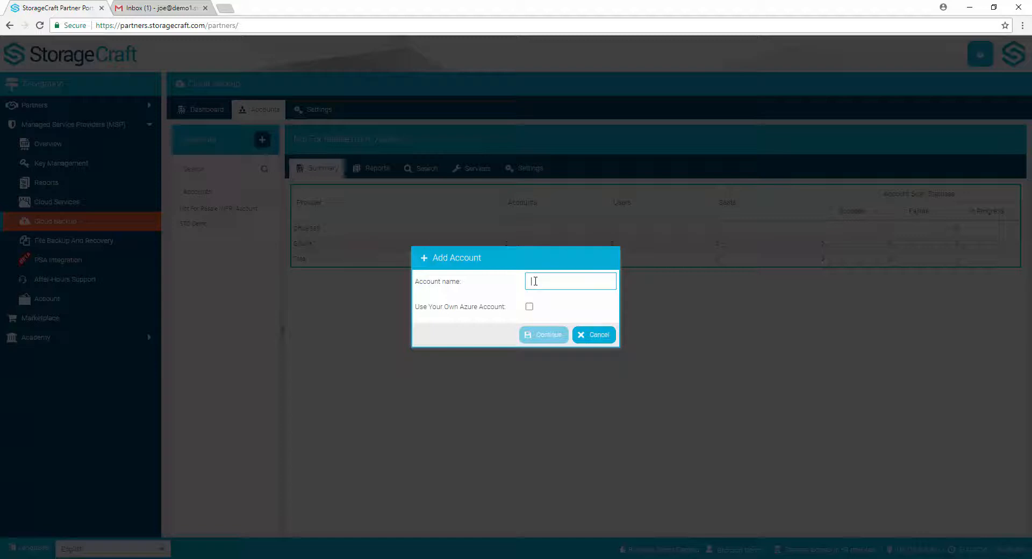
type("G Suite Demo")
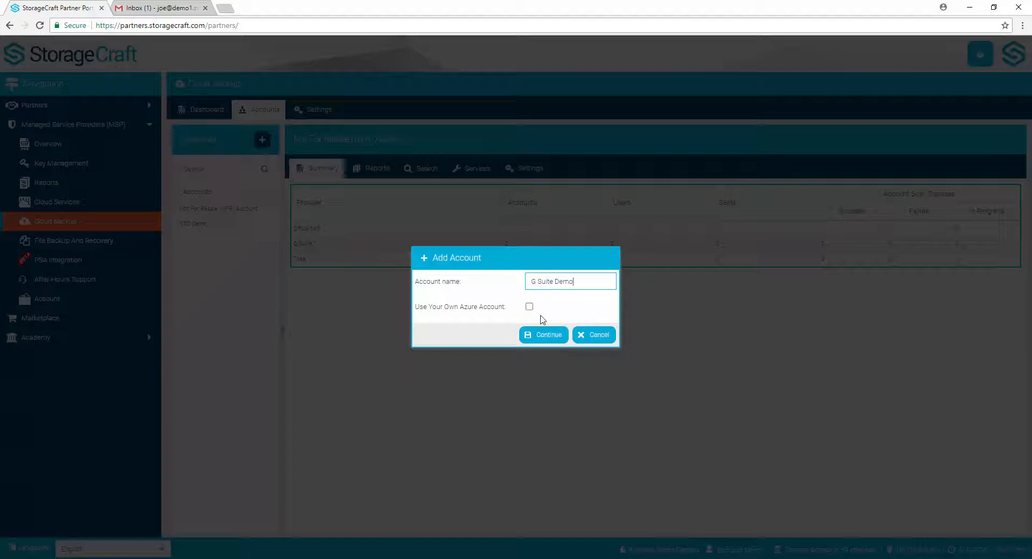
left_click(543, 335)
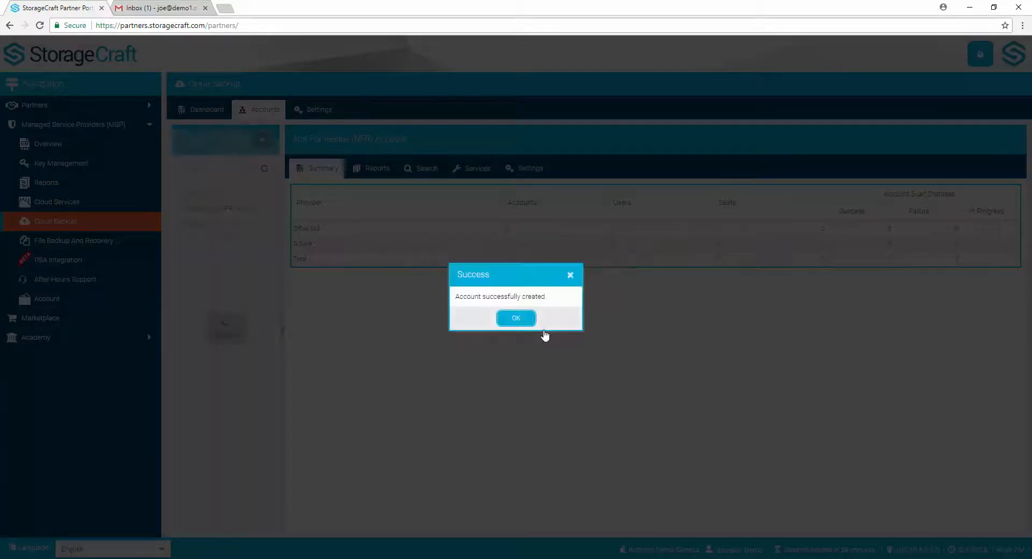
left_click(515, 318)
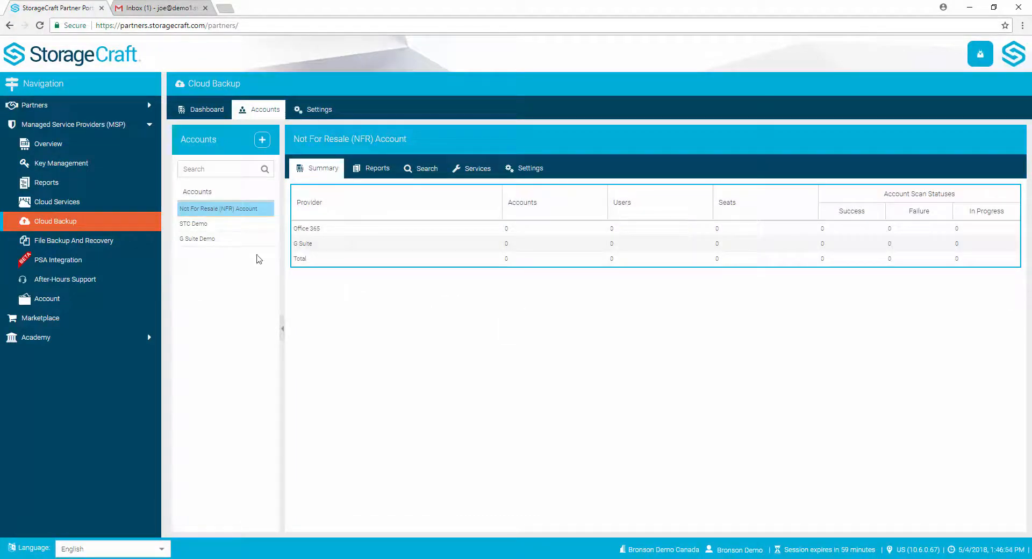
Open the G Suite Demo account's Services and choose Add G Suite
left_click(197, 238)
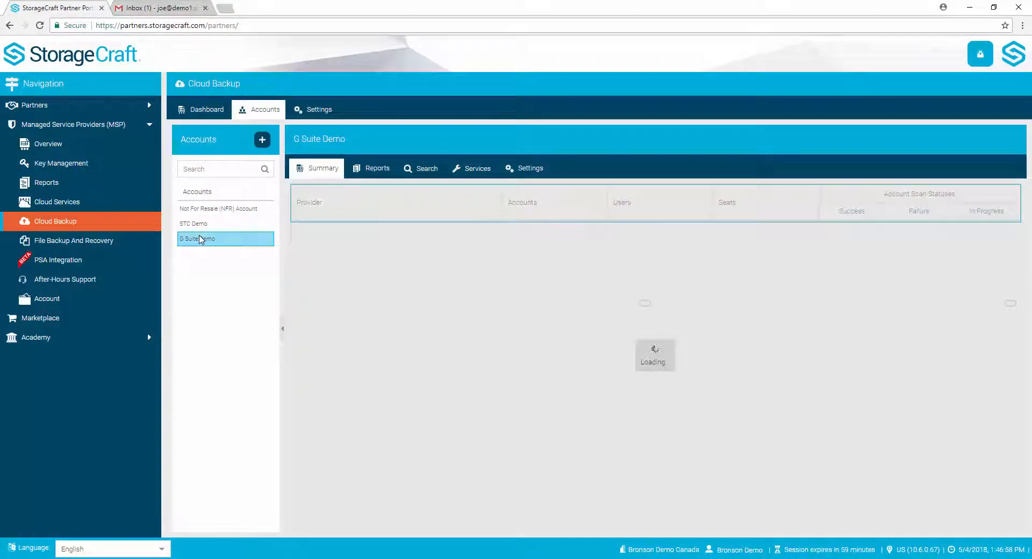
left_click(477, 168)
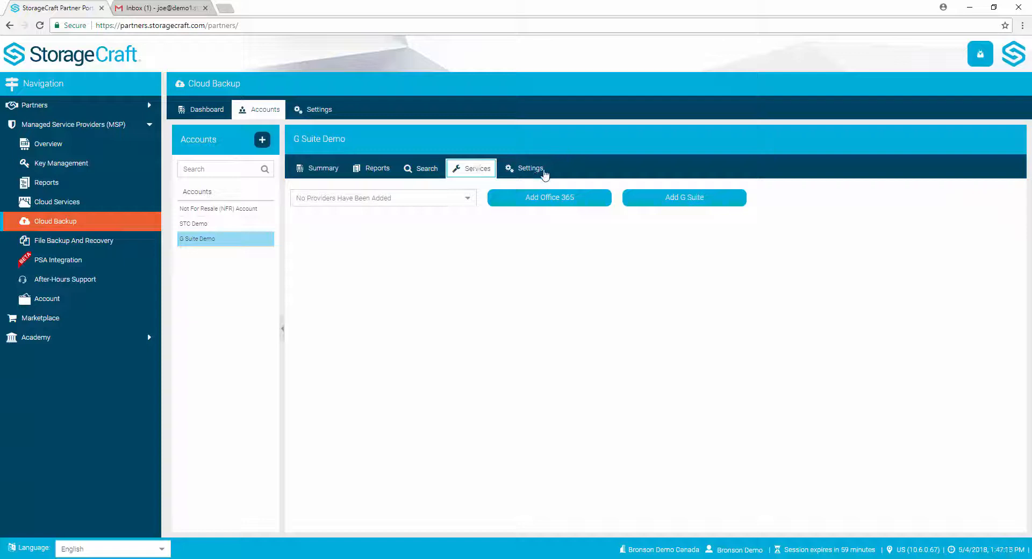
left_click(683, 198)
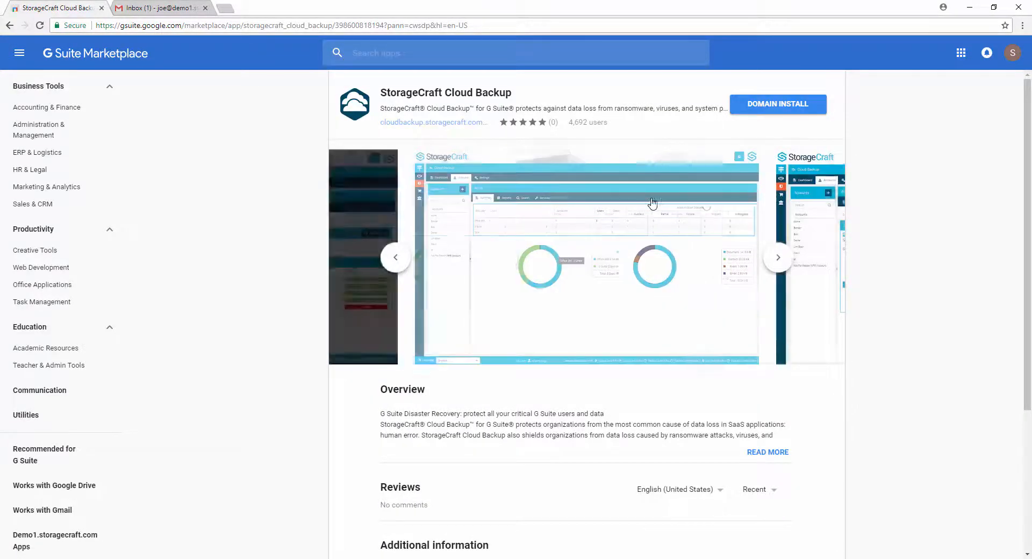
Domain-install StorageCraft Cloud Backup, accepting the terms, and launch its additional setup
left_click(777, 257)
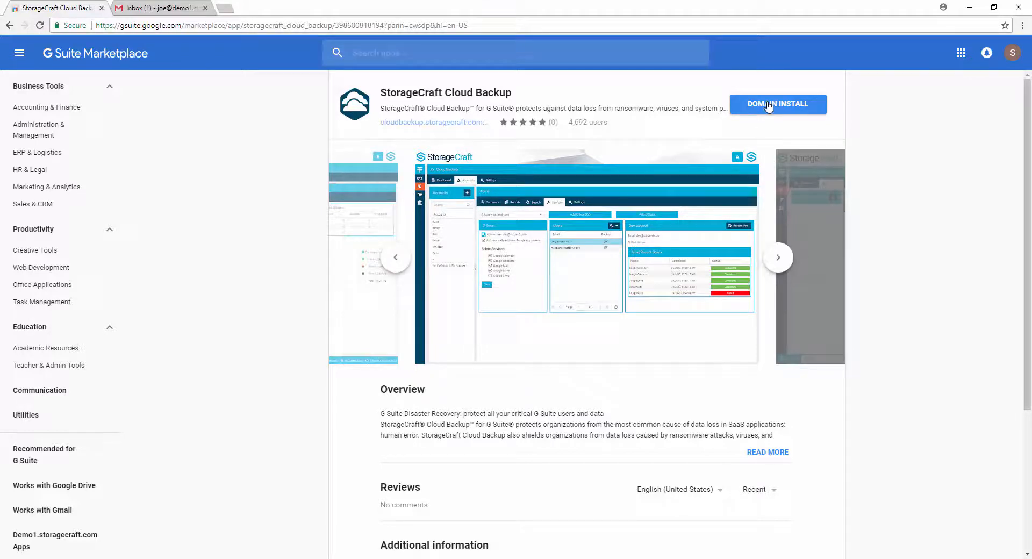
left_click(777, 105)
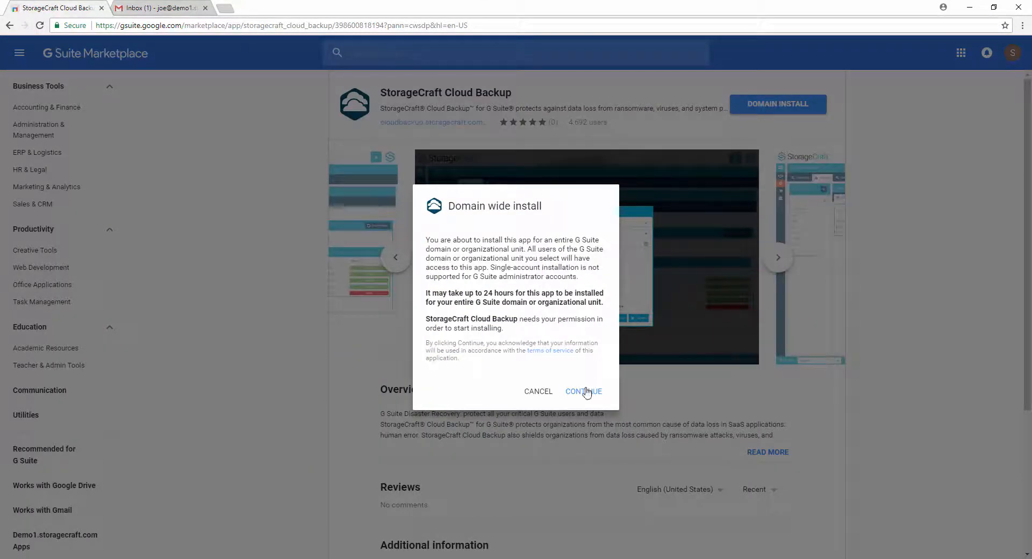
left_click(583, 391)
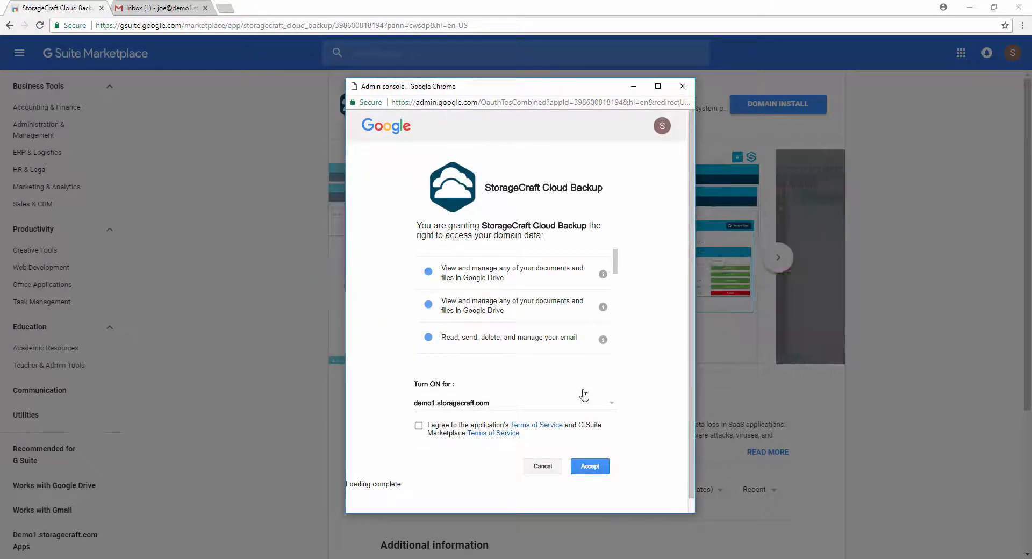
left_click(589, 466)
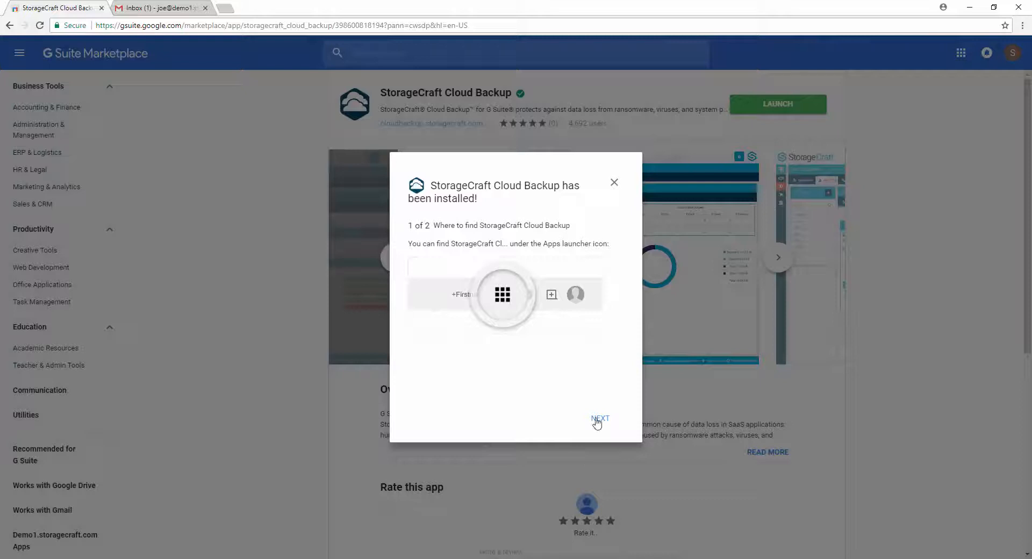
left_click(600, 419)
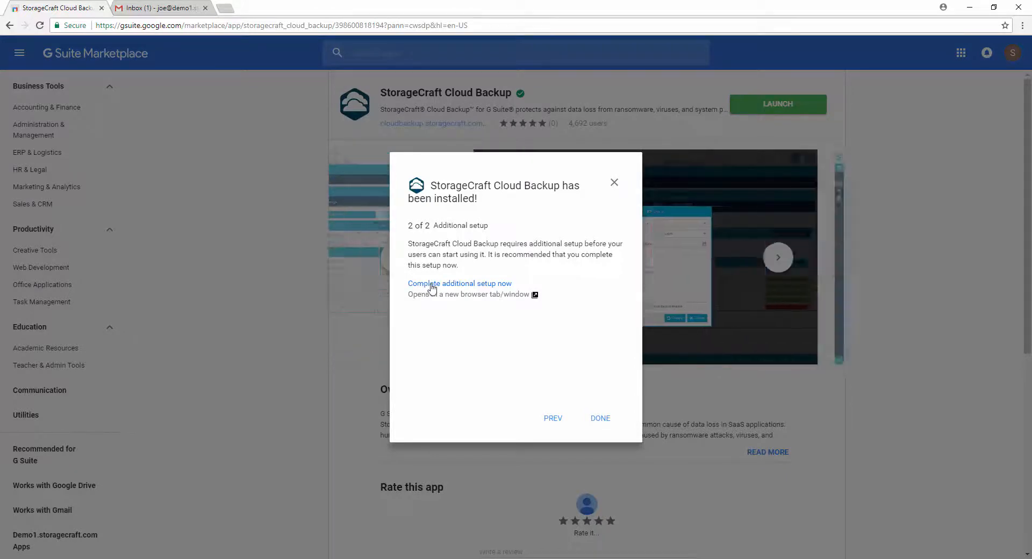
left_click(458, 283)
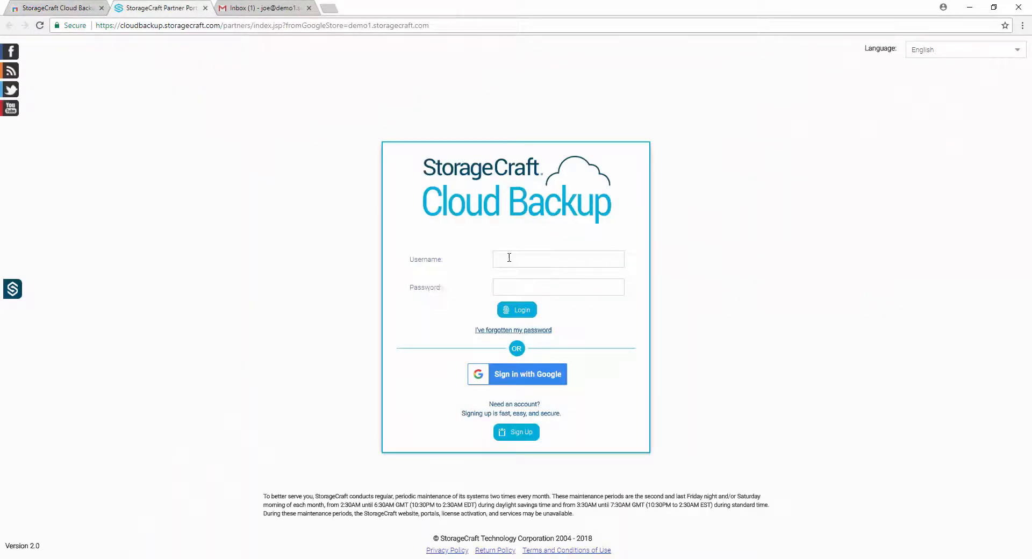
Log in to StorageCraft Cloud Backup as BronsonDemo
type("BronsonDemo")
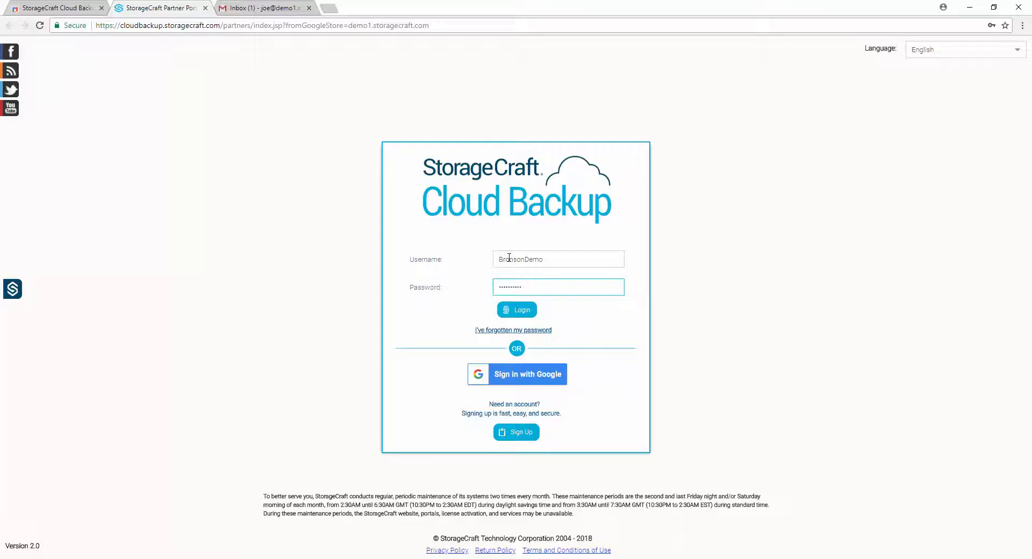
left_click(516, 310)
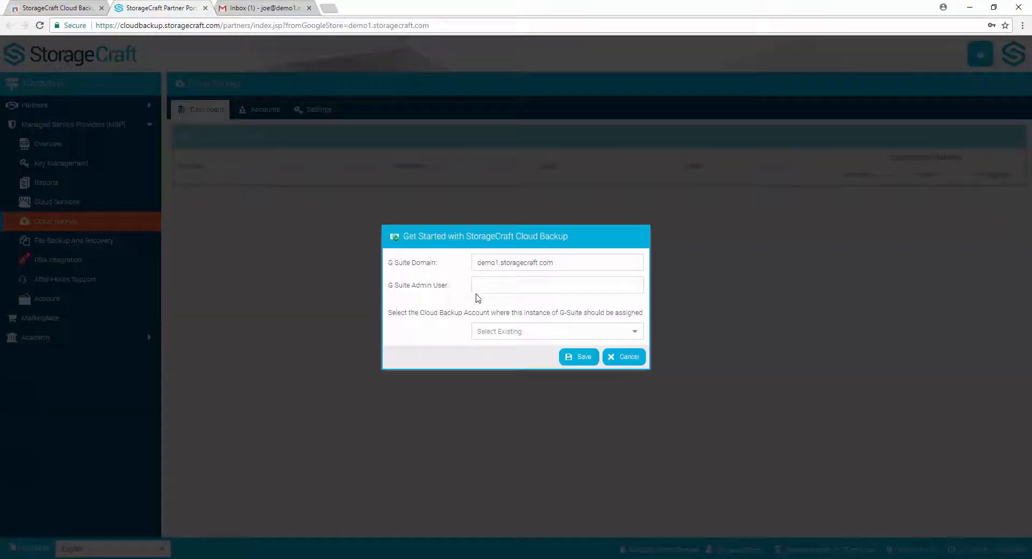
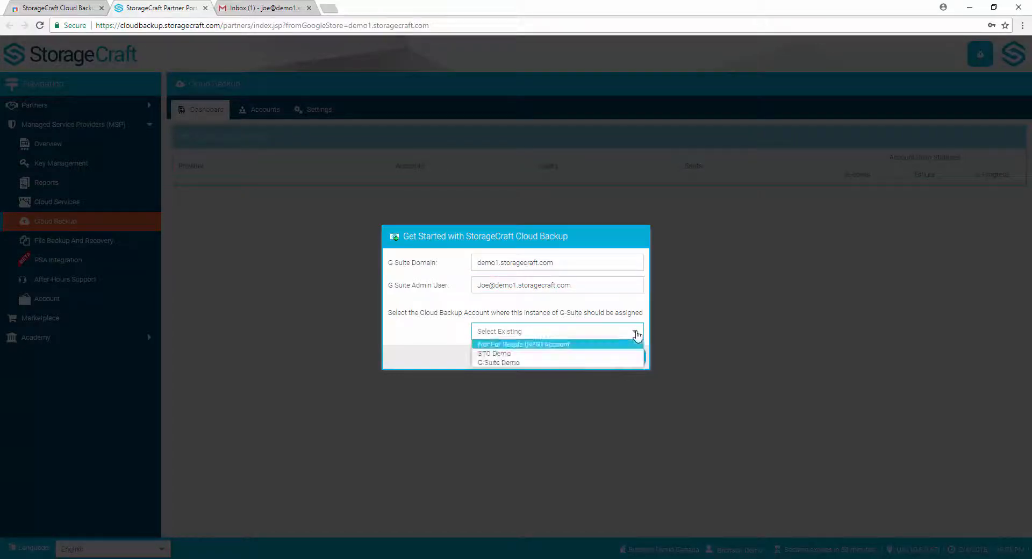
left_click(498, 363)
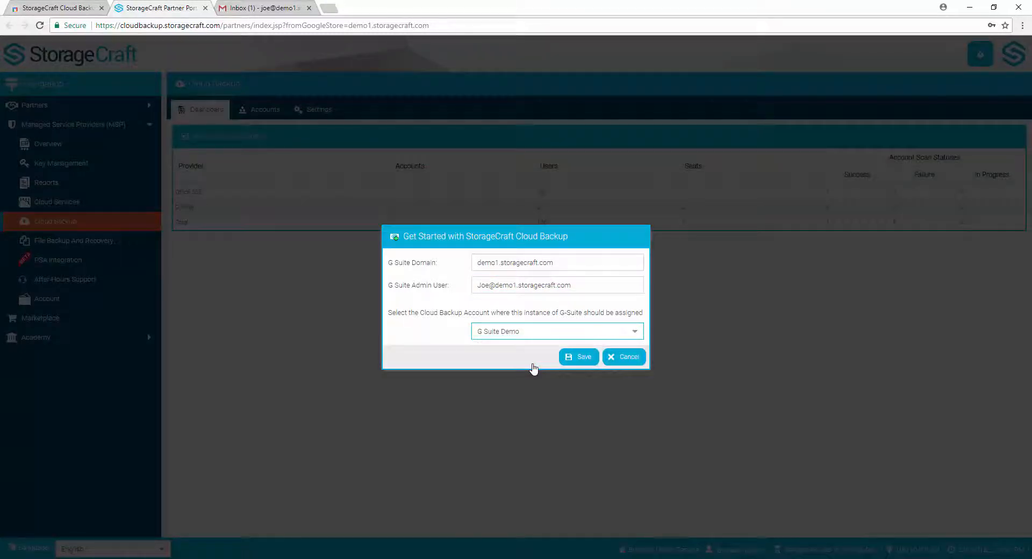
left_click(578, 356)
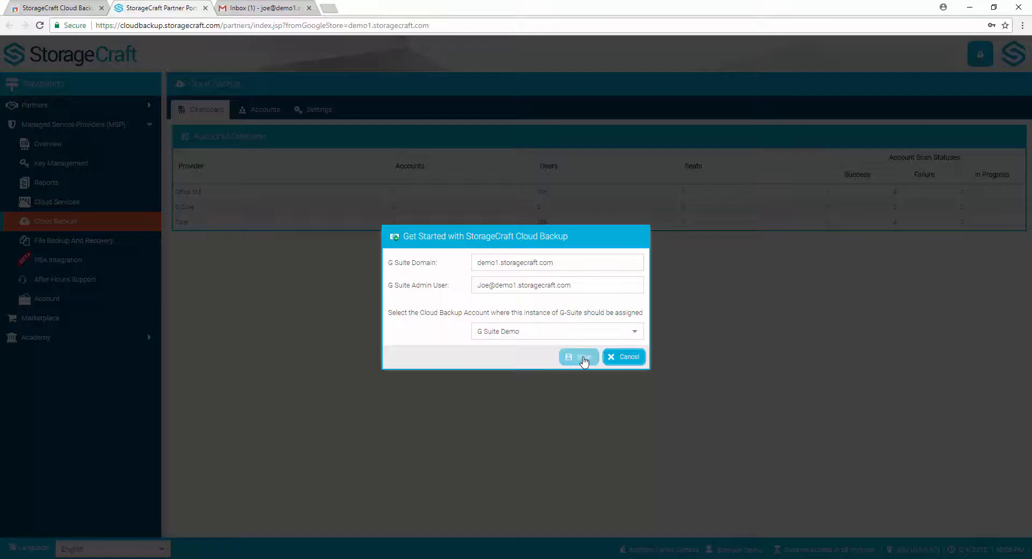
left_click(577, 357)
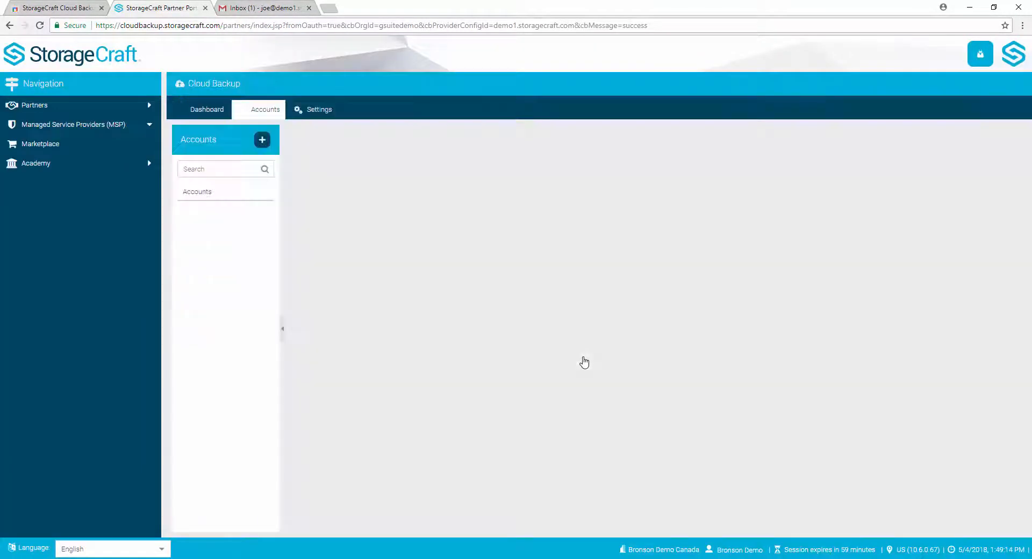
left_click(198, 238)
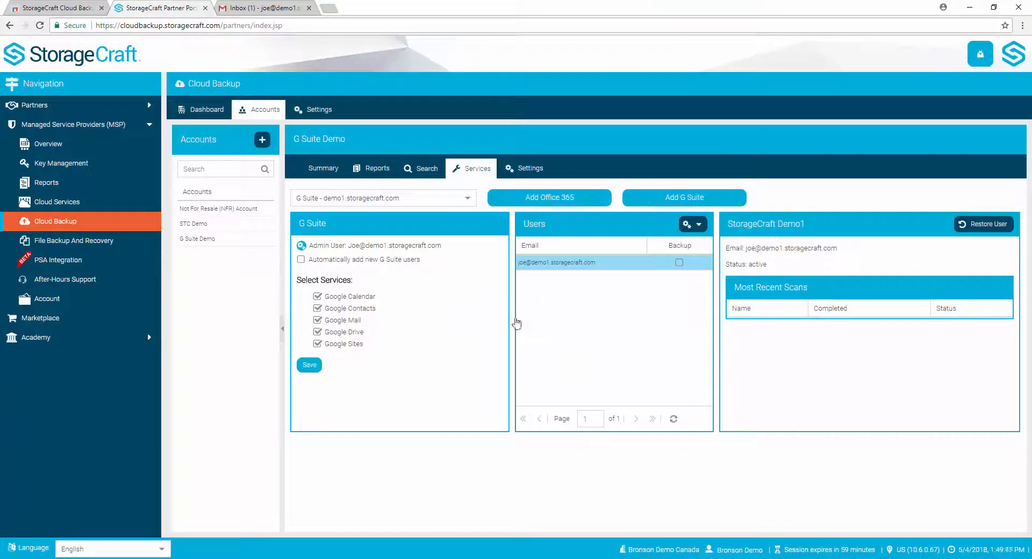